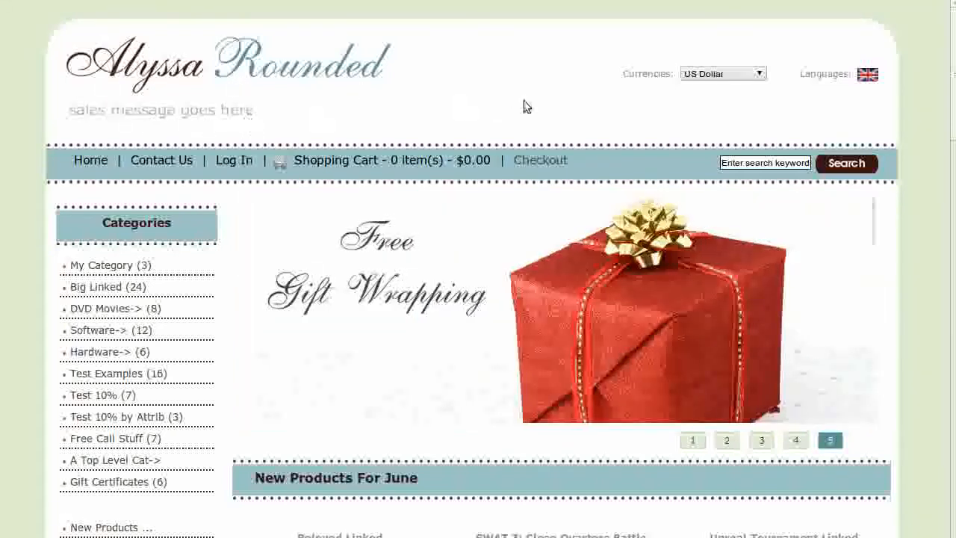
Browse into the template's language folder and select header.php for editing
left_click(691, 439)
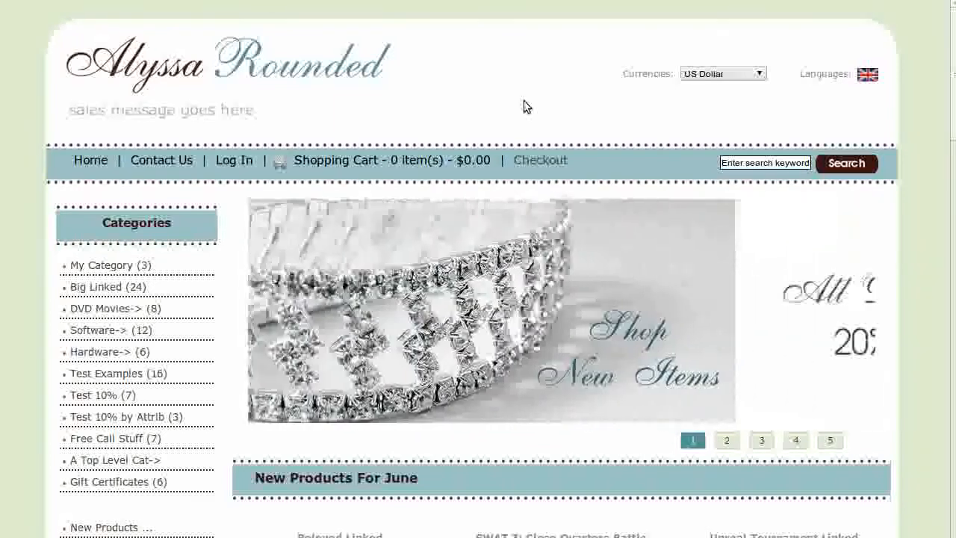
left_click(726, 439)
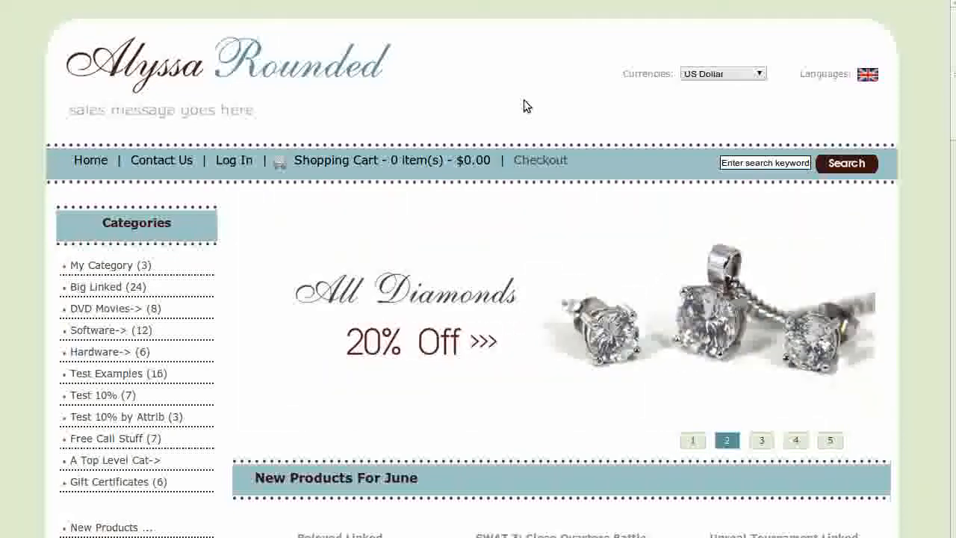
left_click(762, 440)
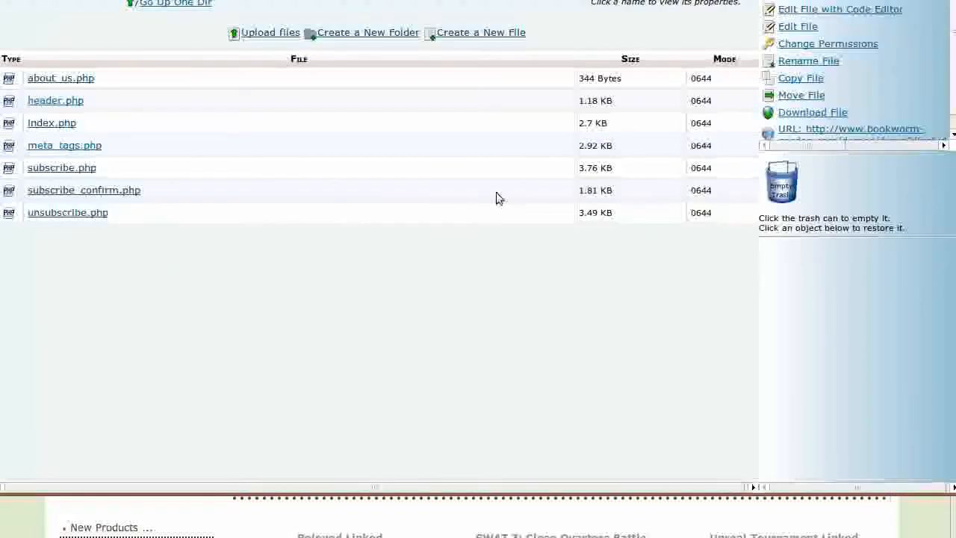
mouse_move(64, 145)
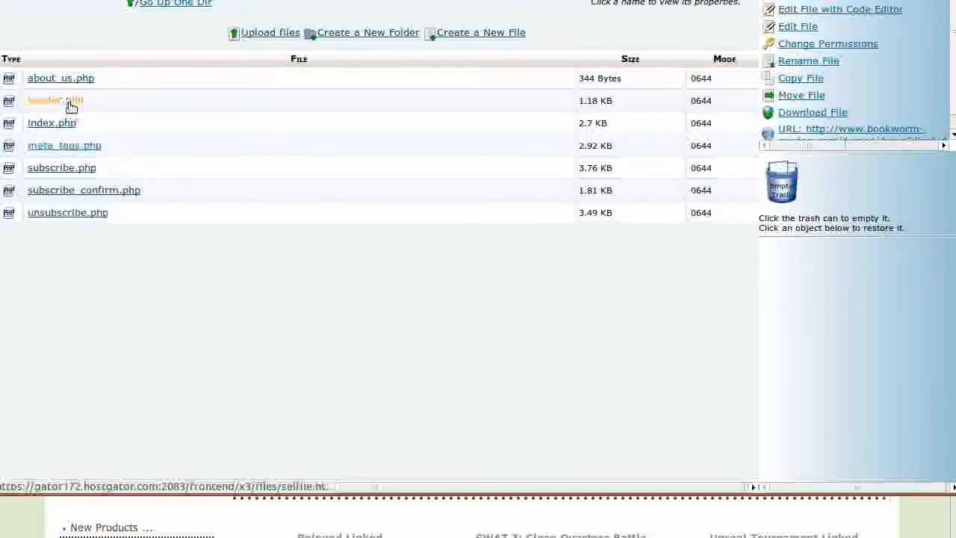
mouse_move(325, 322)
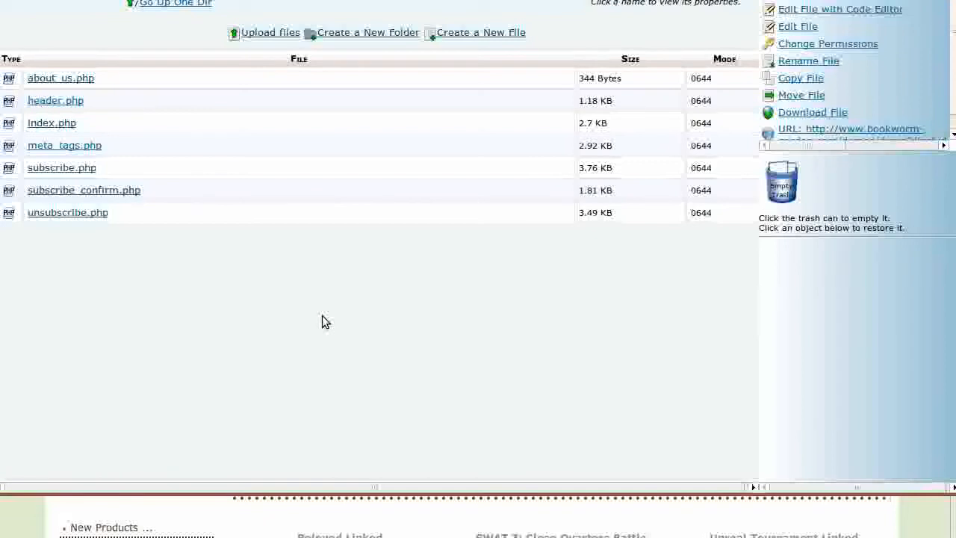
mouse_move(316, 357)
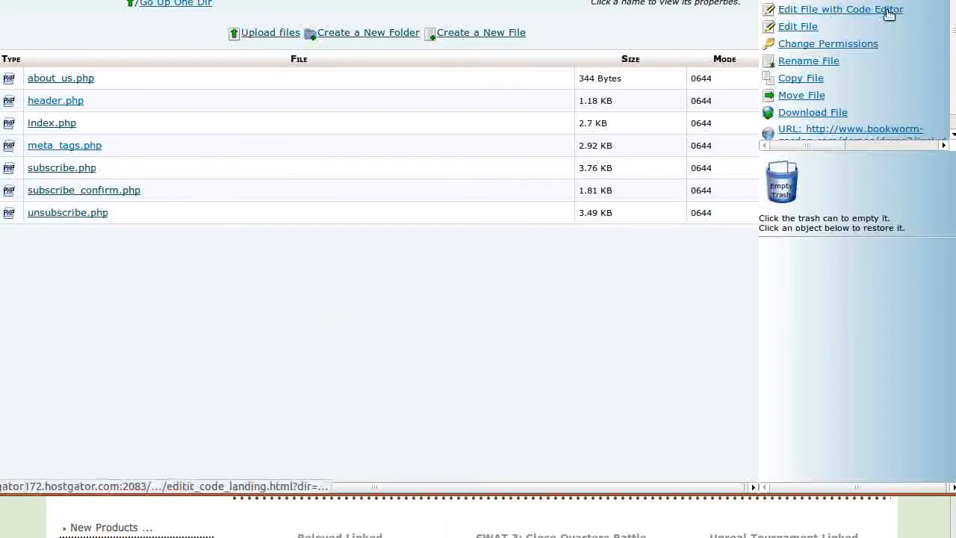
Open header.php in the code editor, accepting the encoding notice
left_click(841, 9)
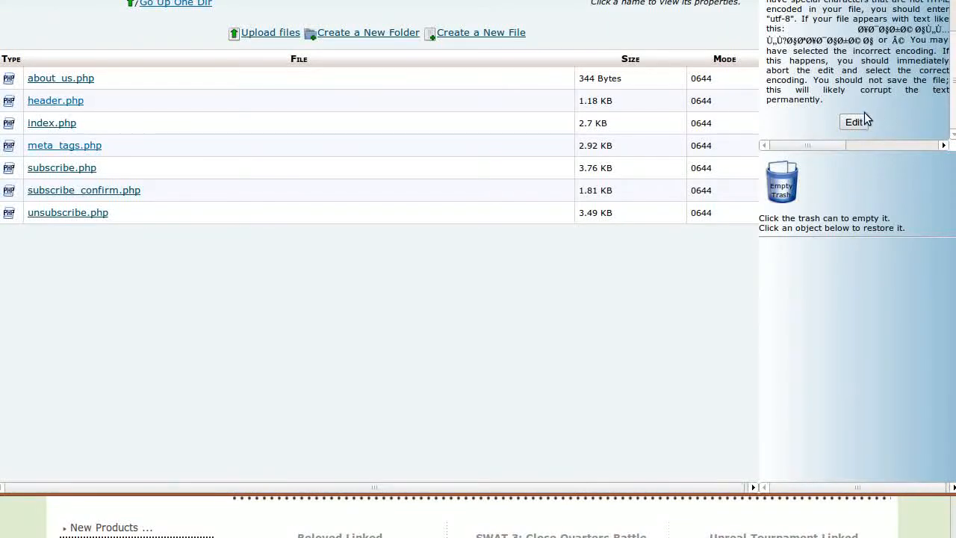
left_click(854, 123)
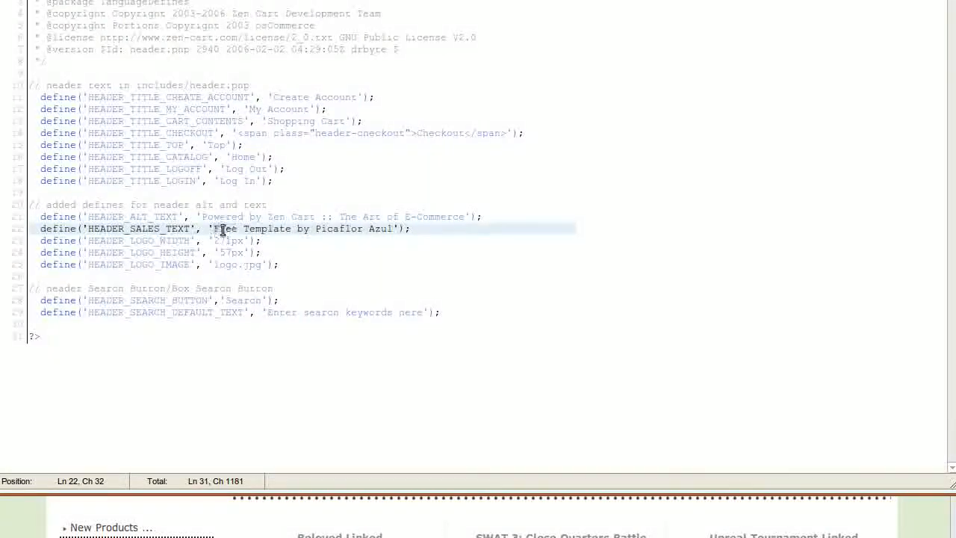
key("Delete")
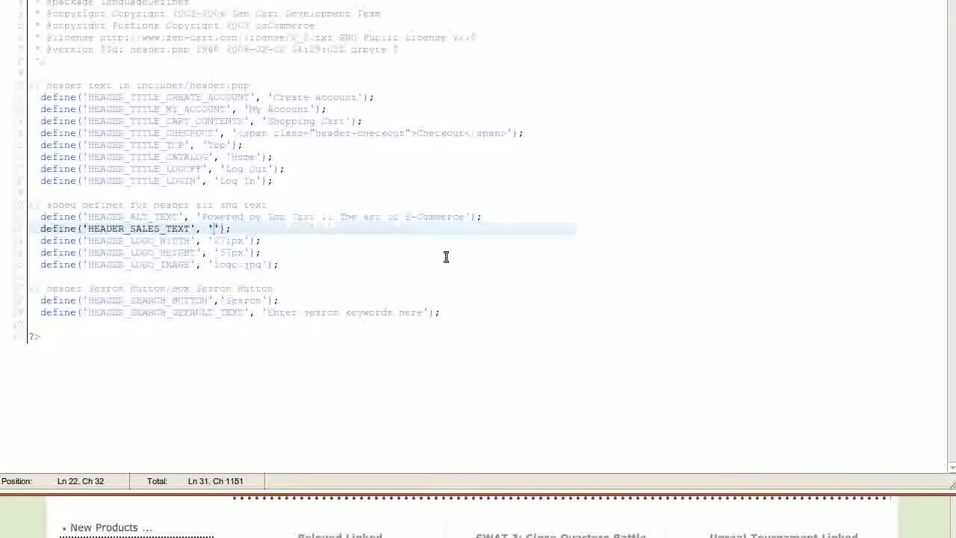
type("free")
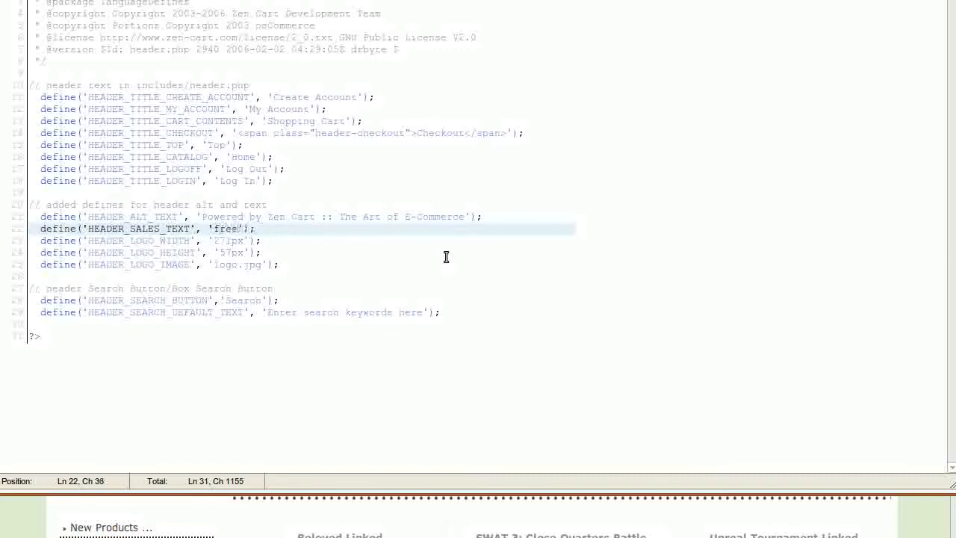
type("template by www.picaflor-")
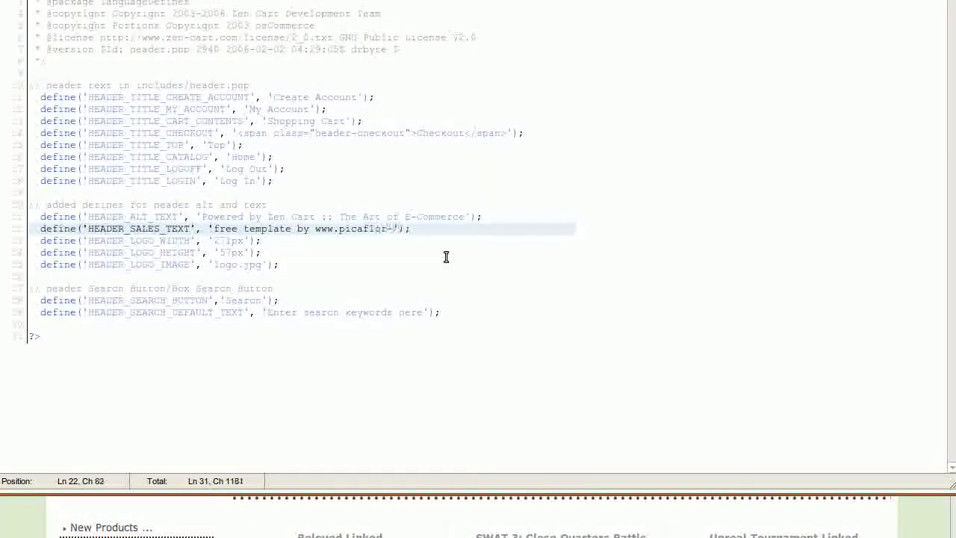
type("azul.com")
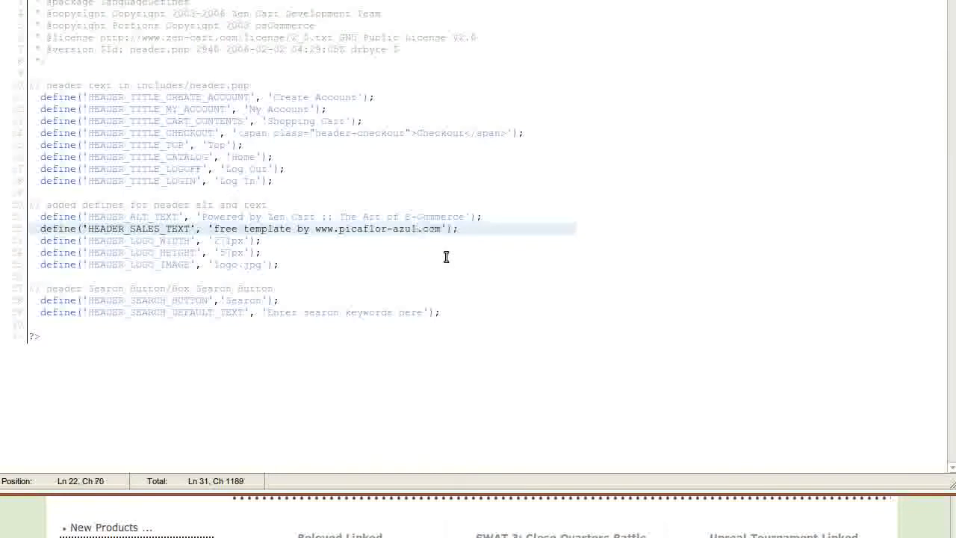